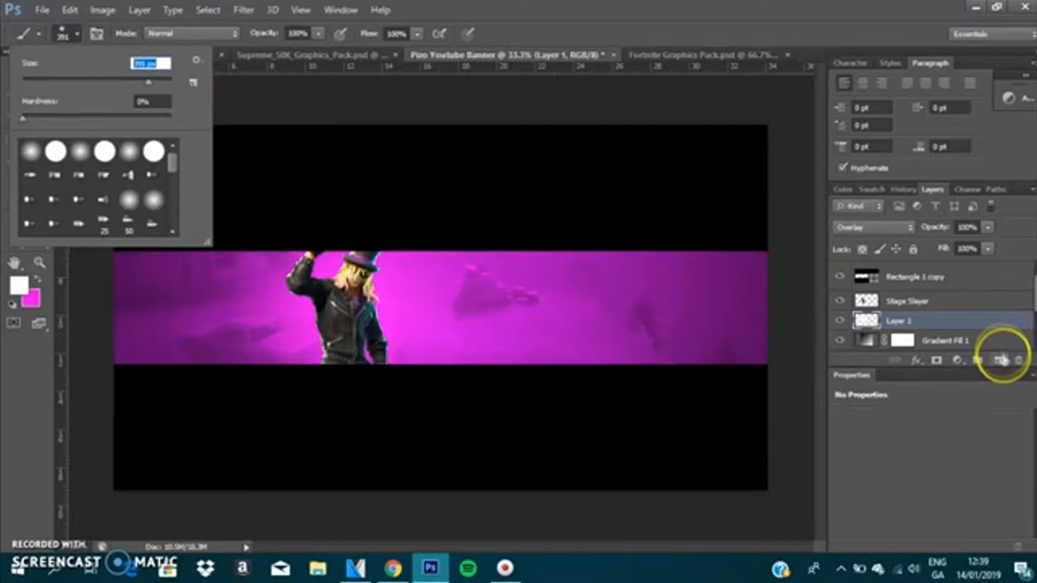
- Add a new empty layer for painting purple texture over the banner
{"action": "left_click", "coordinate": [977, 359]}
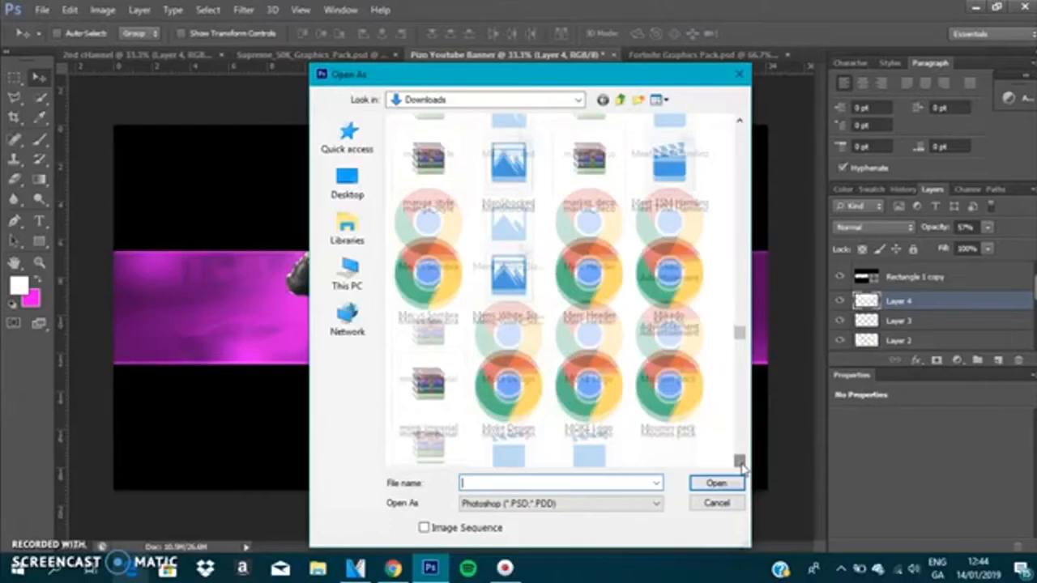
- Place the blue Carteles poster graphic and stretch it across the banner's middle
{"action": "left_click", "coordinate": [715, 483]}
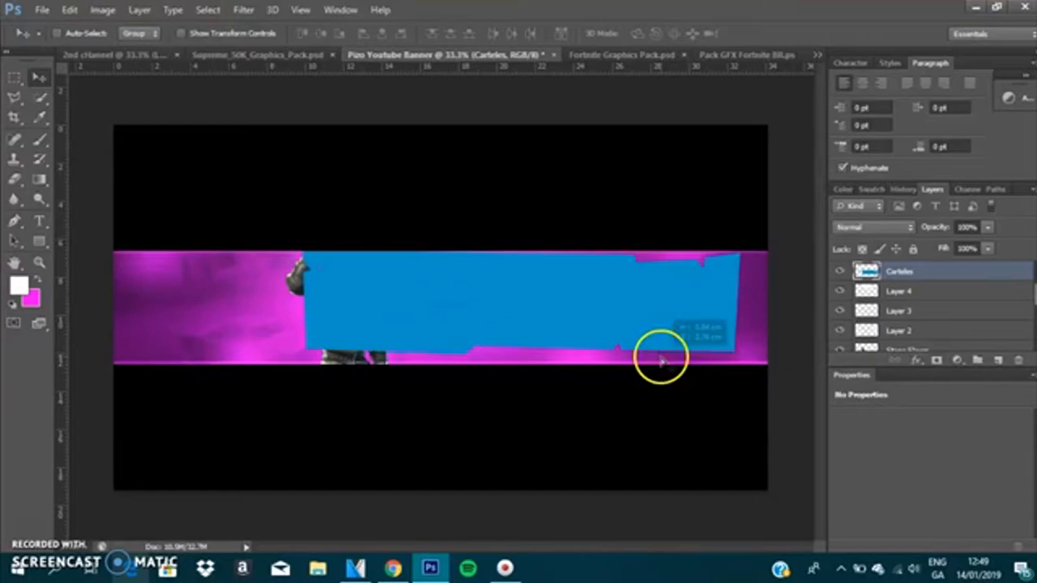
- Add the SOCIAL MEDIA label and shift the Carteles shape's hue from blue to green
{"action": "left_click", "coordinate": [314, 33]}
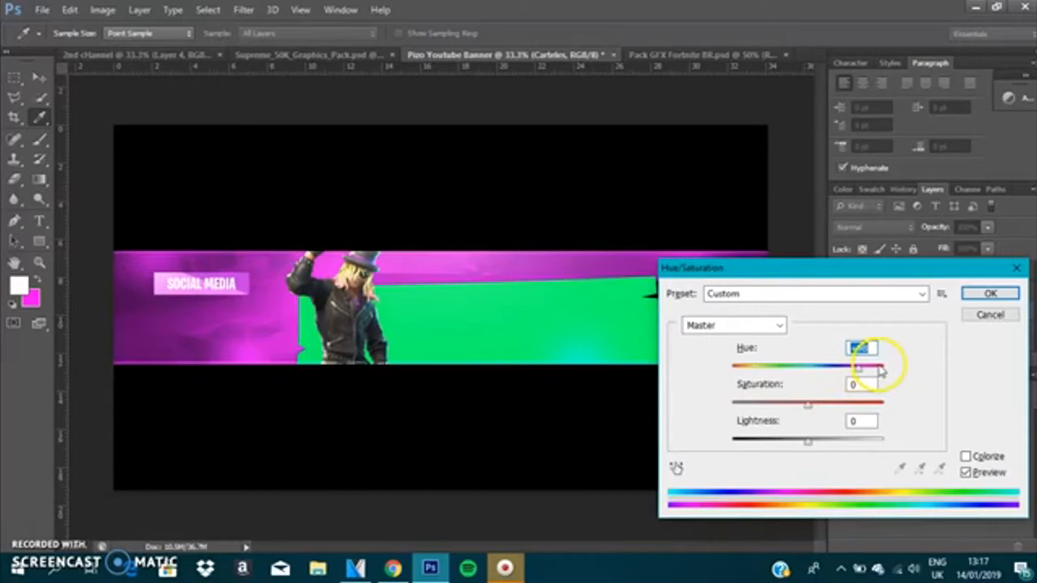
- Recolour the Carteles poster shape purple by adjusting its hue
{"action": "left_click", "coordinate": [989, 293]}
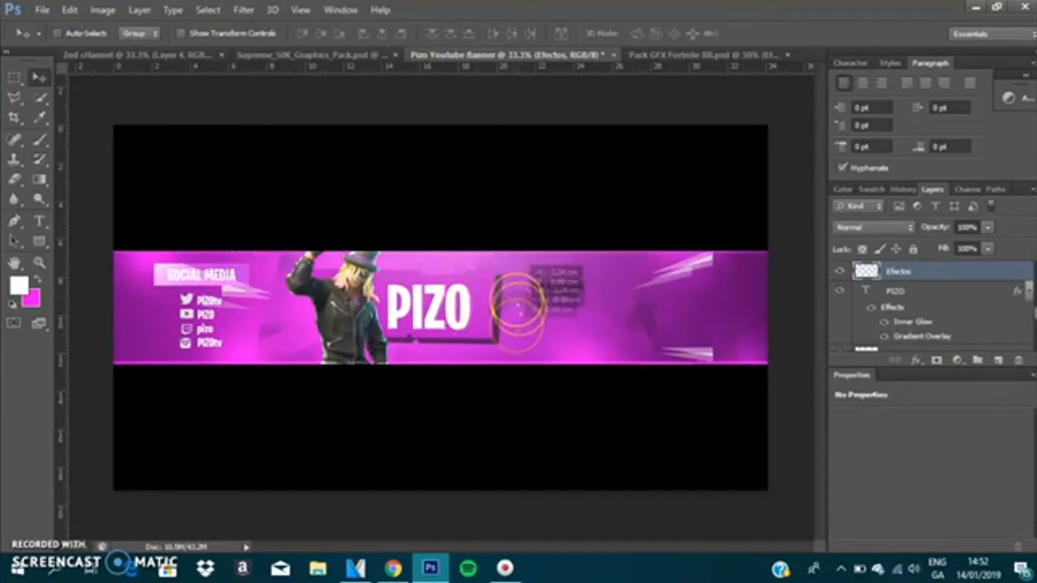
- Add white edge streaks from the Efectos layer and a yellow CONSIGUE PAVOS tag
{"action": "left_click", "coordinate": [704, 54]}
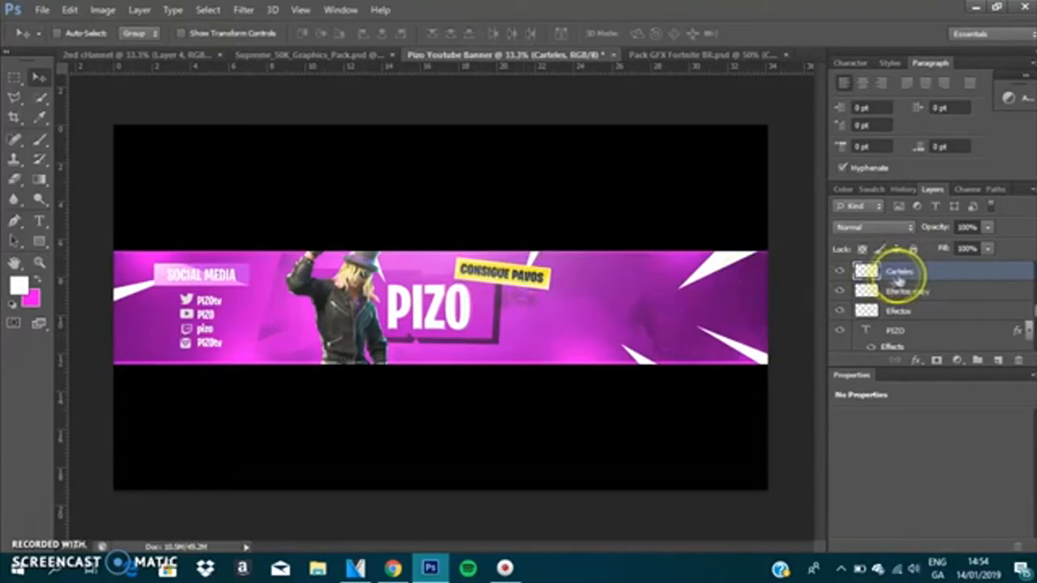
- Retype the yellow tag as SUBSCRIBE and start a USE CODE caption, picking its colour
{"action": "left_click", "coordinate": [316, 33]}
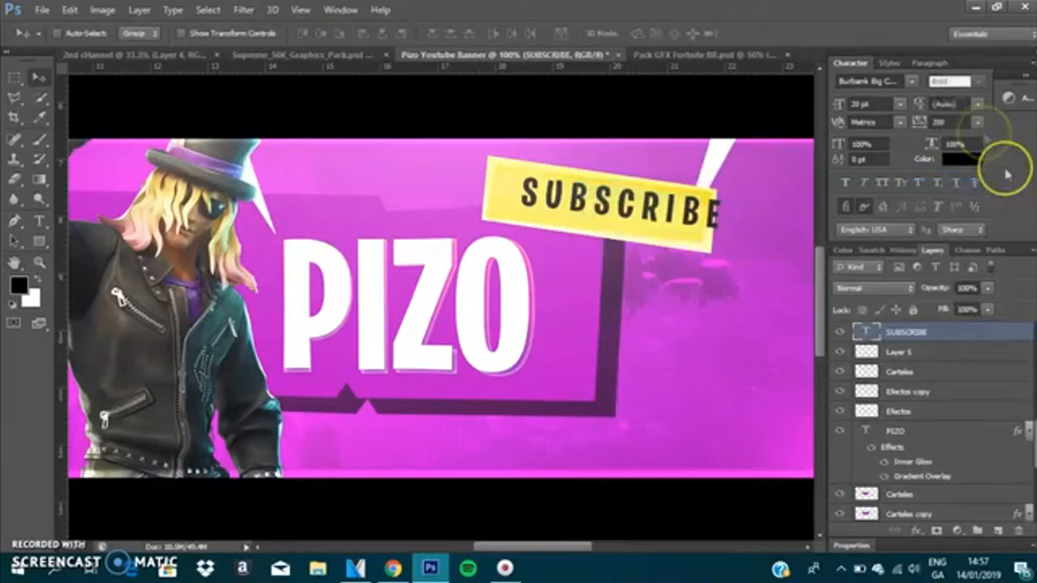
{"action": "left_click", "coordinate": [960, 159]}
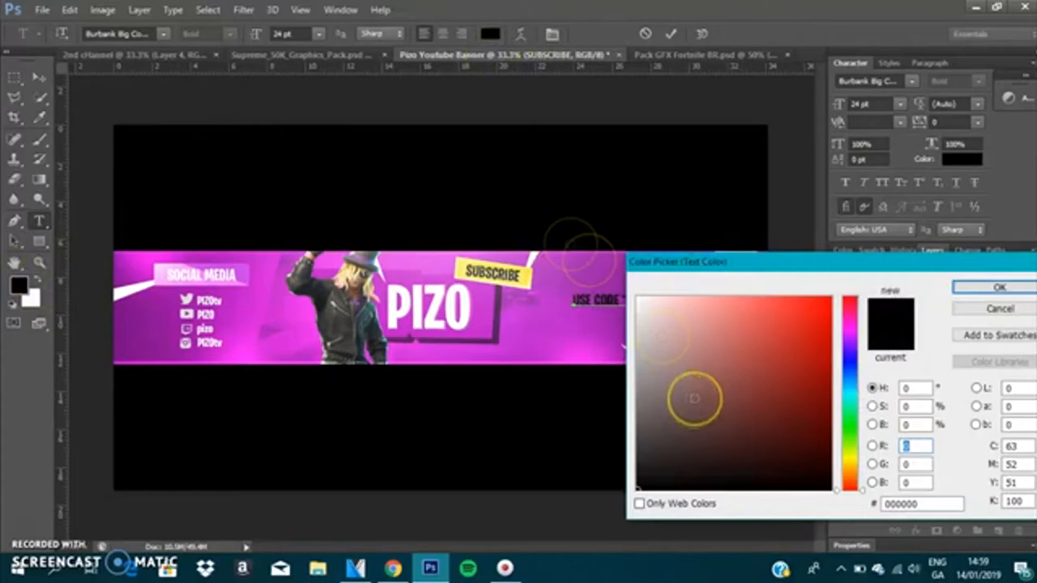